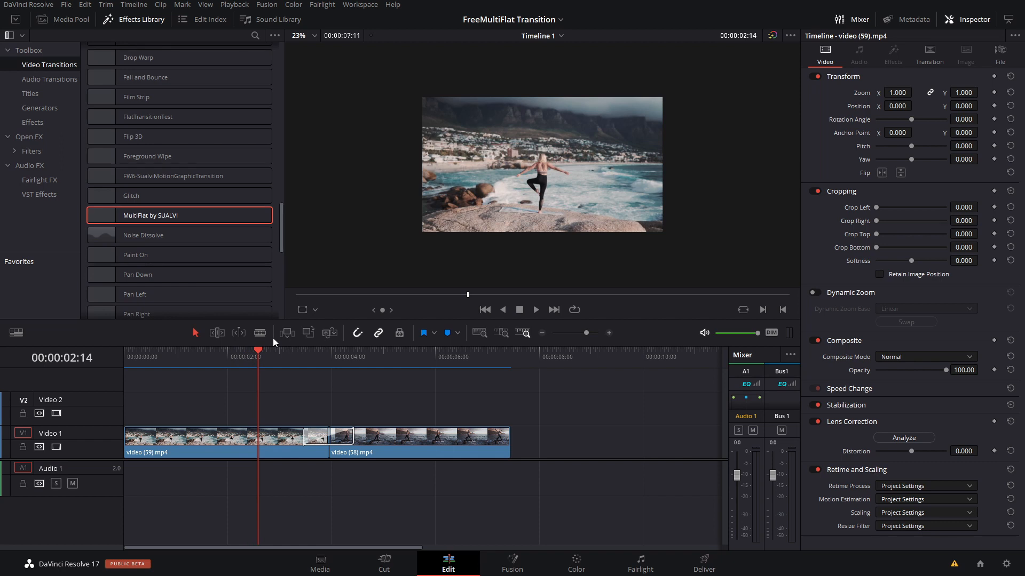
{"action": "mouse_move", "coordinate": [292, 362]}
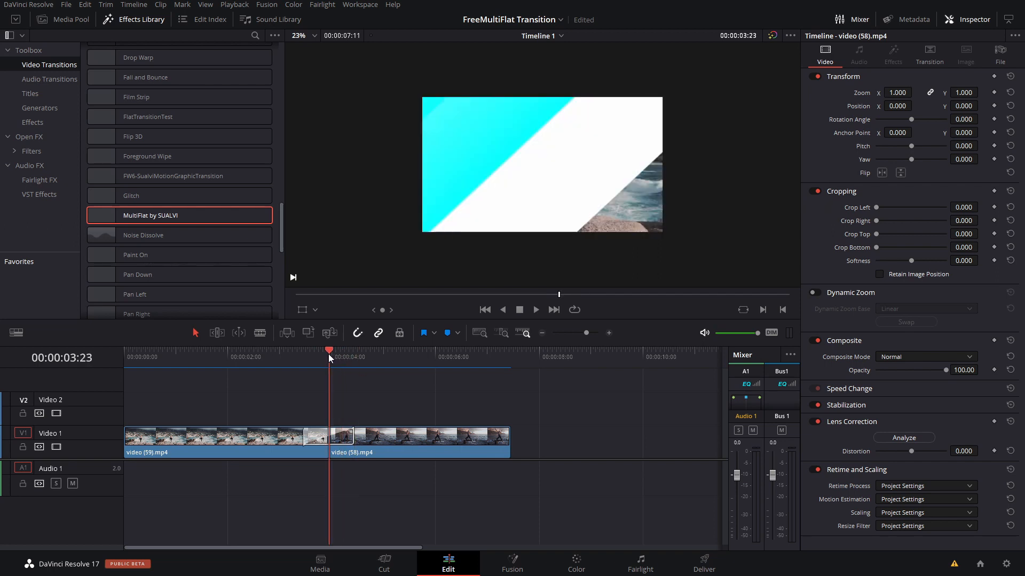
Select the MultiFlat by SUALVI transition on the timeline to show its Controls in the Inspector.
{"action": "left_click", "coordinate": [286, 351]}
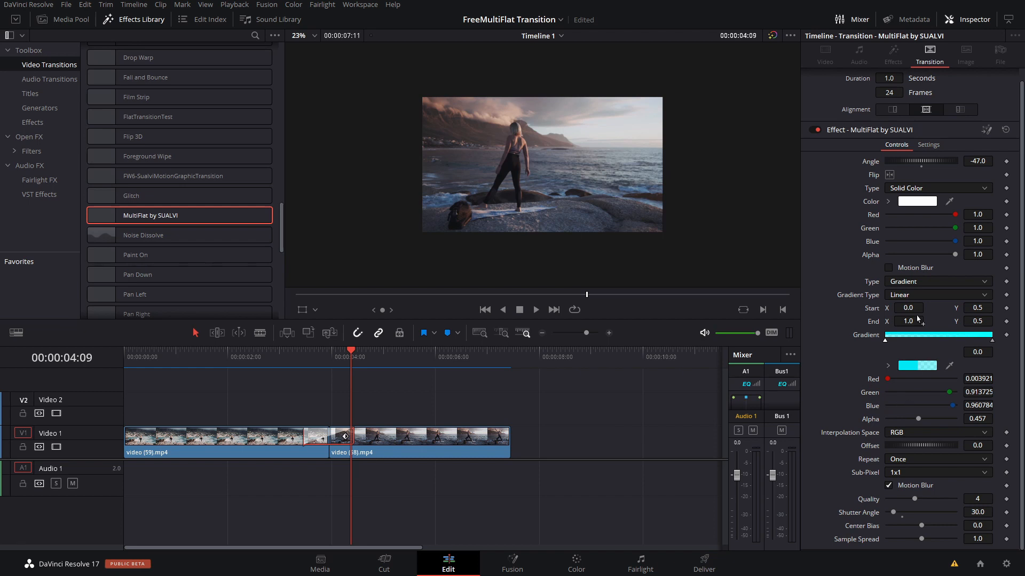
{"action": "mouse_move", "coordinate": [777, 370]}
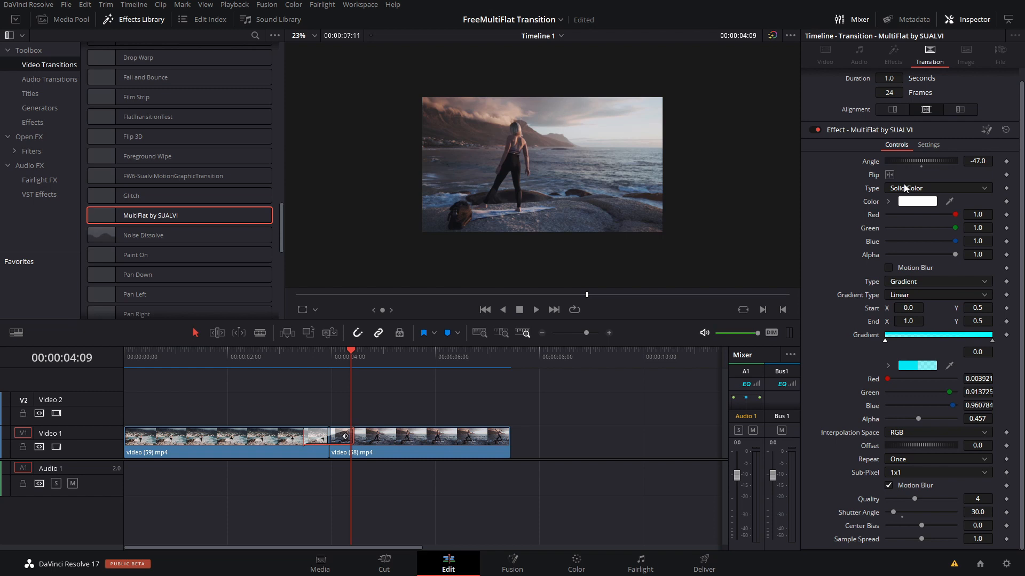
Move the playhead back into the transition, then switch to the Media Pool for video (58) and video (59).
{"action": "left_click", "coordinate": [328, 352]}
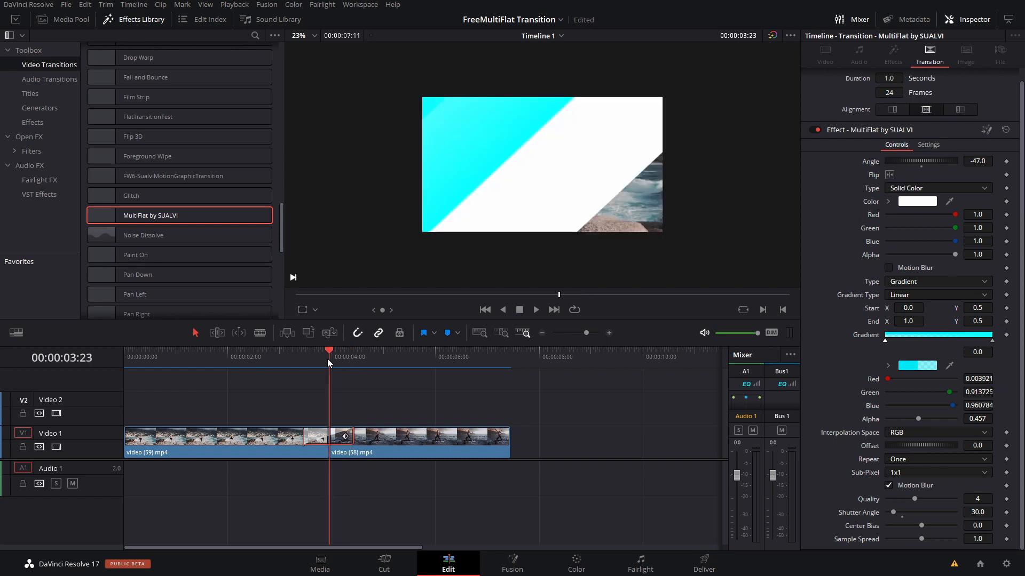
{"action": "mouse_move", "coordinate": [908, 170]}
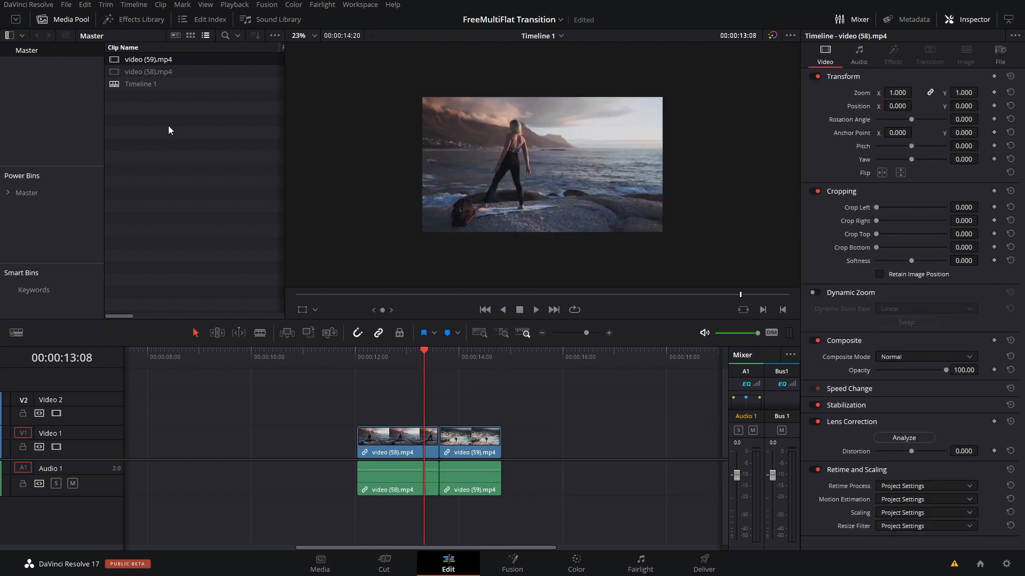
{"action": "left_click", "coordinate": [139, 20]}
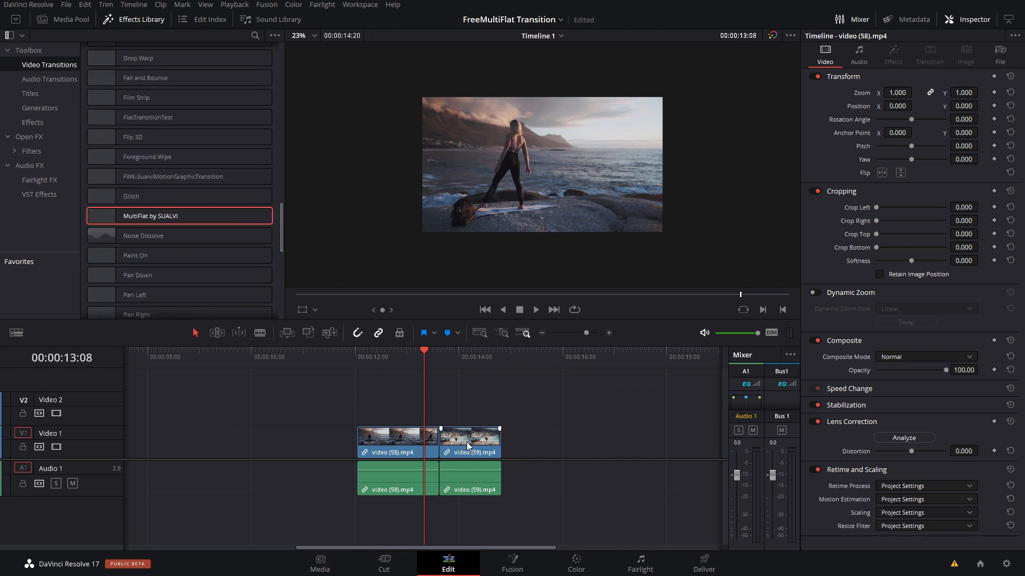
Trim video (59) away from video (58) and butt the clips back together at the cut.
{"action": "left_click_drag", "start_coordinate": [470, 441], "coordinate": [499, 441]}
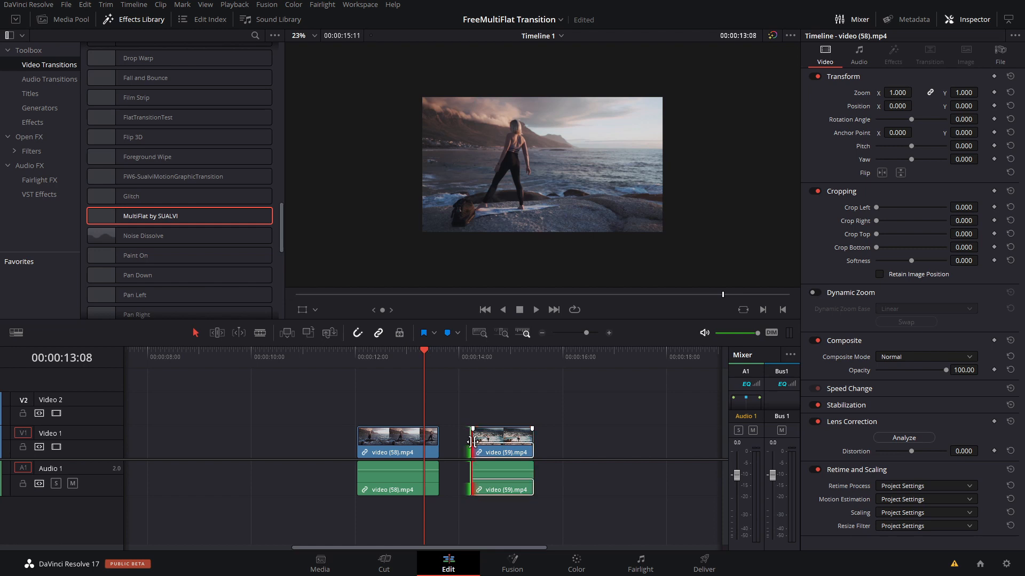
{"action": "left_click_drag", "start_coordinate": [465, 441], "coordinate": [476, 441]}
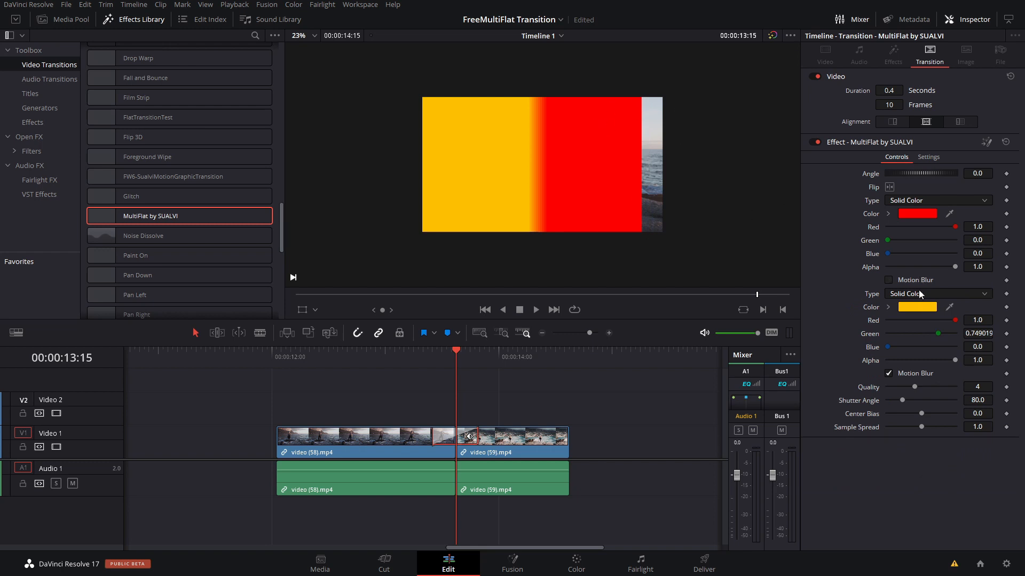
{"action": "mouse_move", "coordinate": [530, 281]}
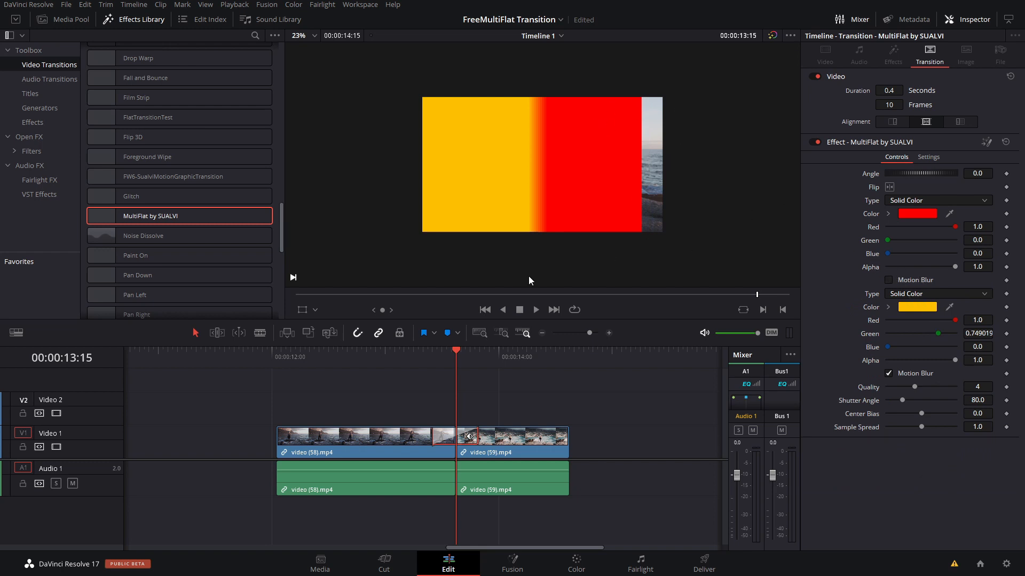
{"action": "mouse_move", "coordinate": [529, 257]}
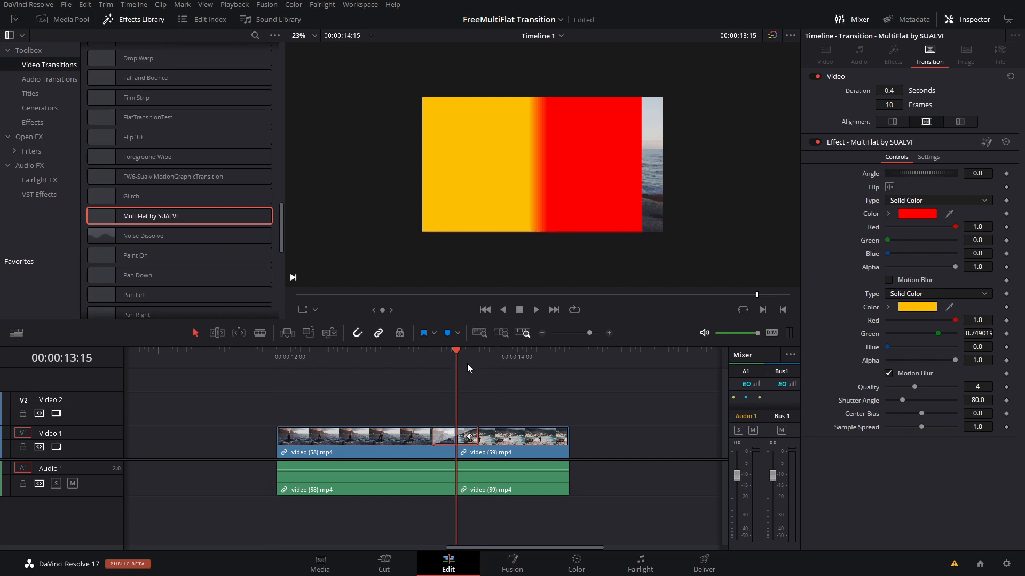
{"action": "mouse_move", "coordinate": [935, 359]}
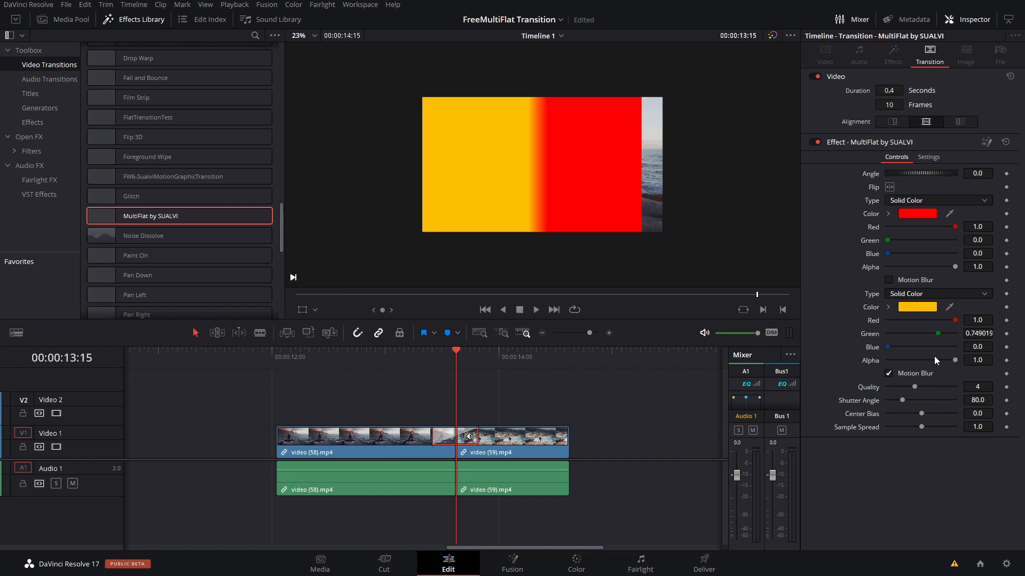
Make the yellow partly transparent, mirror the wipe horizontally and tilt it to about -54.8 degrees.
{"action": "left_click_drag", "start_coordinate": [954, 359], "coordinate": [936, 360]}
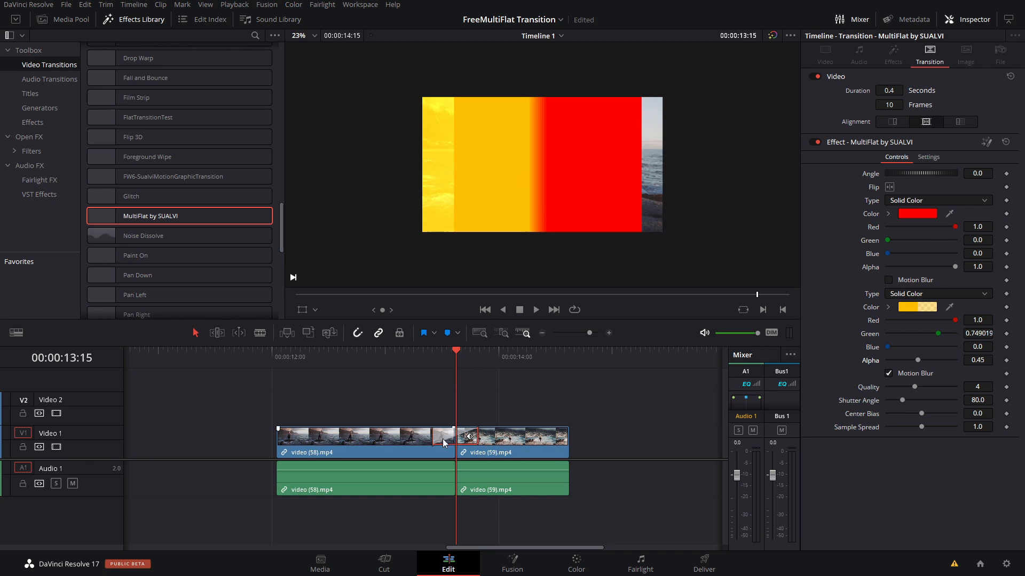
{"action": "mouse_move", "coordinate": [473, 412]}
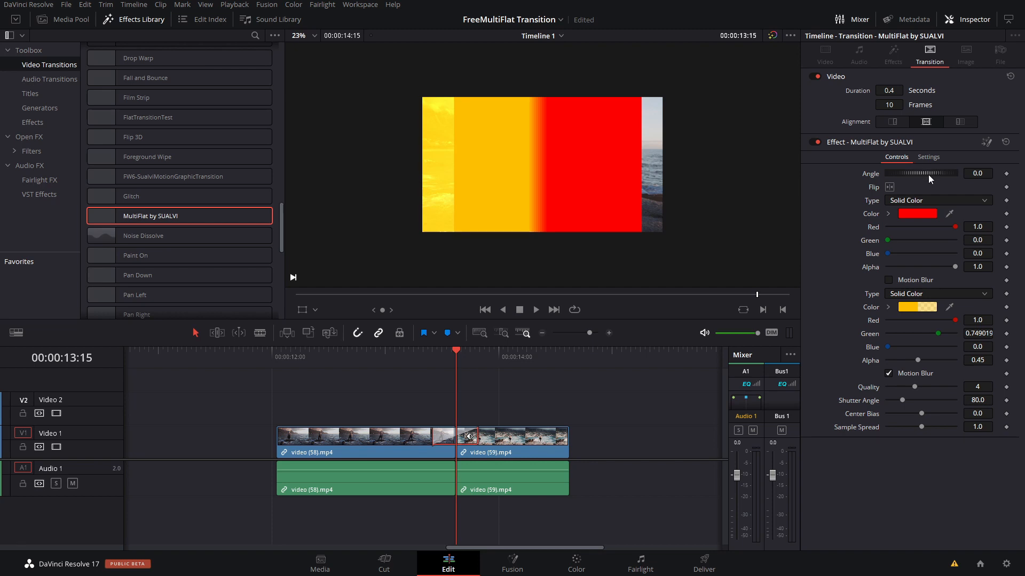
{"action": "left_click", "coordinate": [890, 188]}
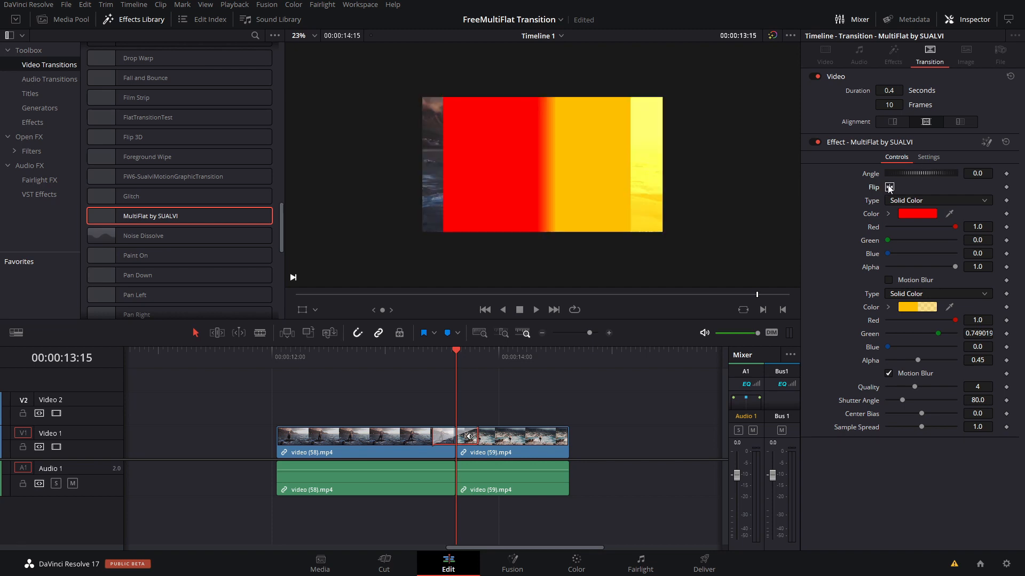
{"action": "left_click", "coordinate": [936, 199]}
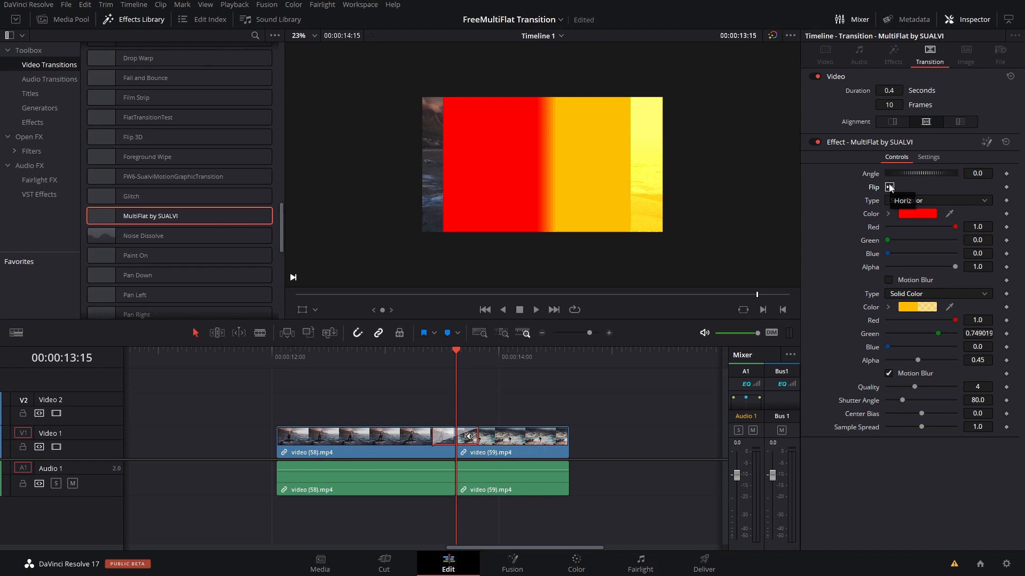
{"action": "left_click_drag", "start_coordinate": [927, 172], "coordinate": [902, 173]}
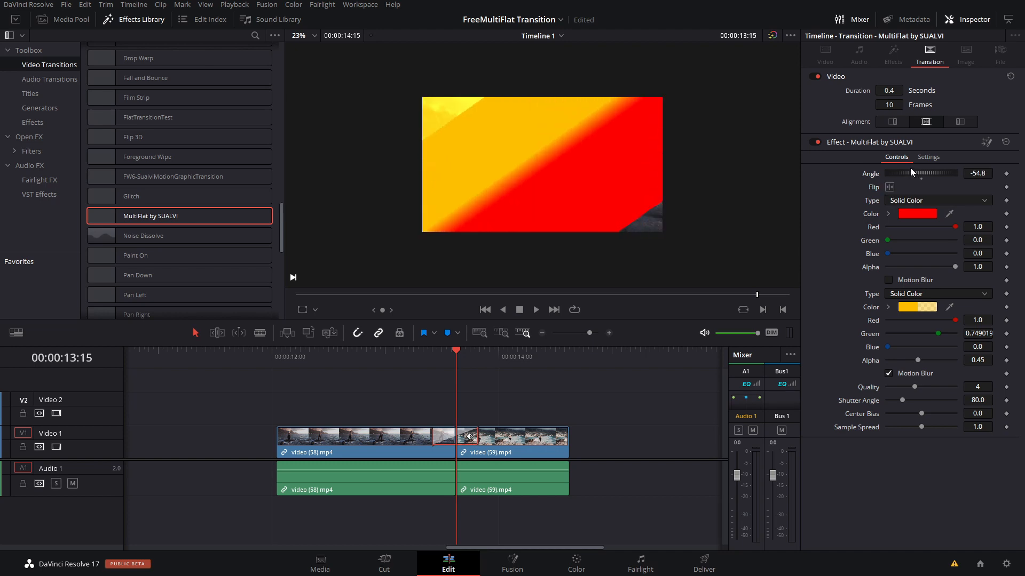
{"action": "mouse_move", "coordinate": [414, 246]}
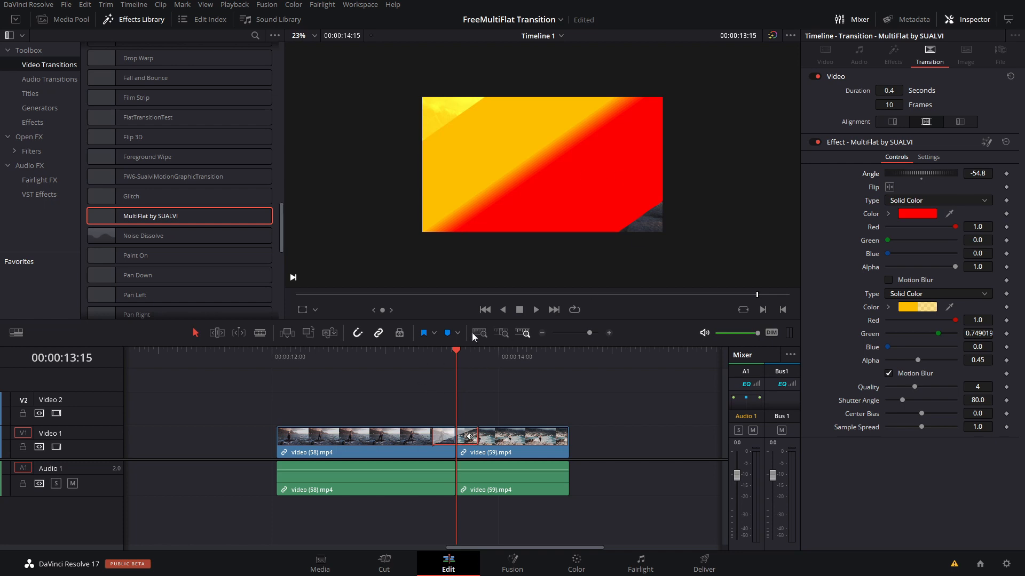
{"action": "mouse_move", "coordinate": [434, 283]}
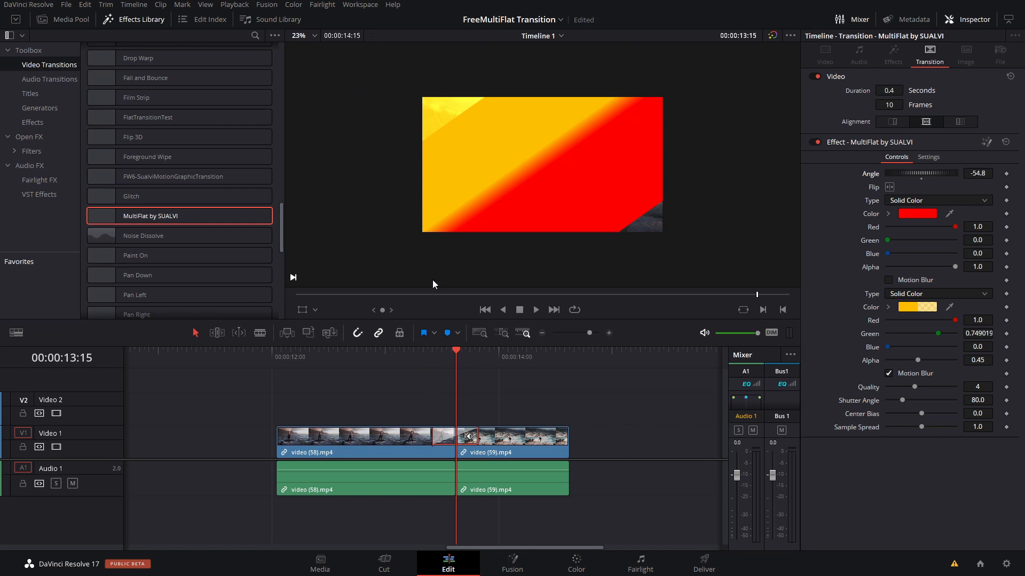
{"action": "mouse_move", "coordinate": [903, 183]}
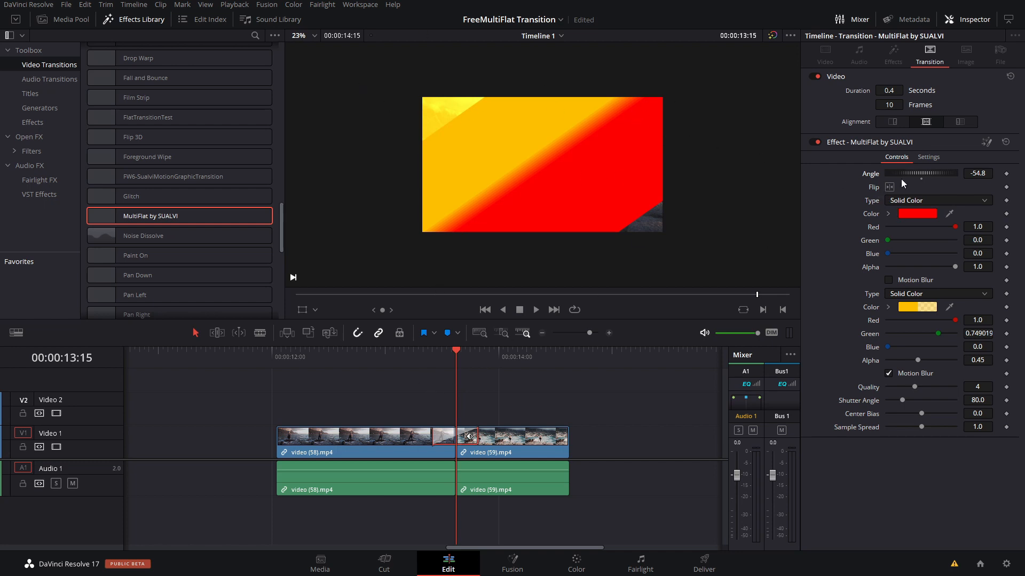
Rotate the wipe angle through about 190 degrees and settle it at 156.5.
{"action": "left_click_drag", "start_coordinate": [902, 173], "coordinate": [946, 173]}
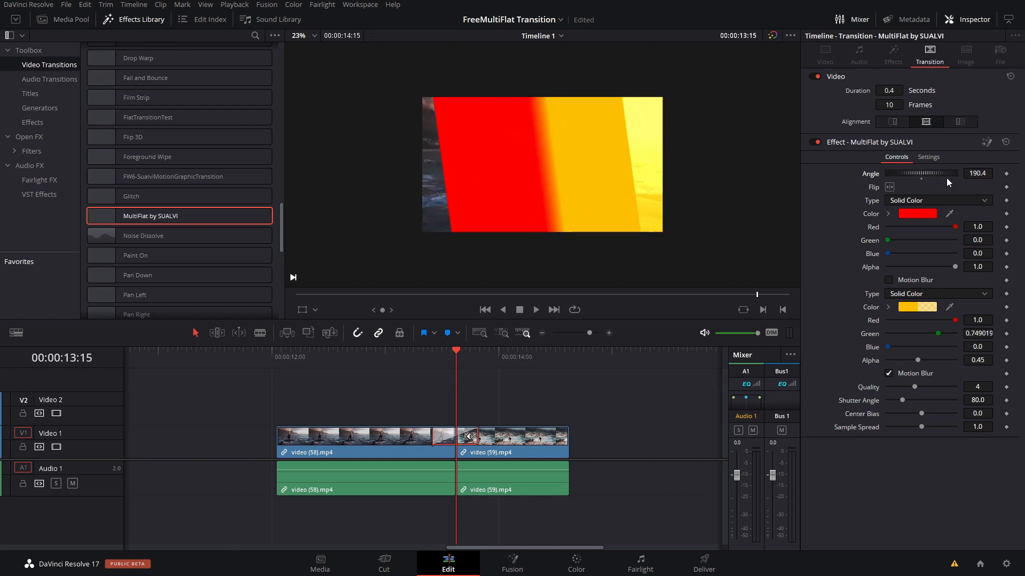
{"action": "left_click_drag", "start_coordinate": [940, 172], "coordinate": [920, 173]}
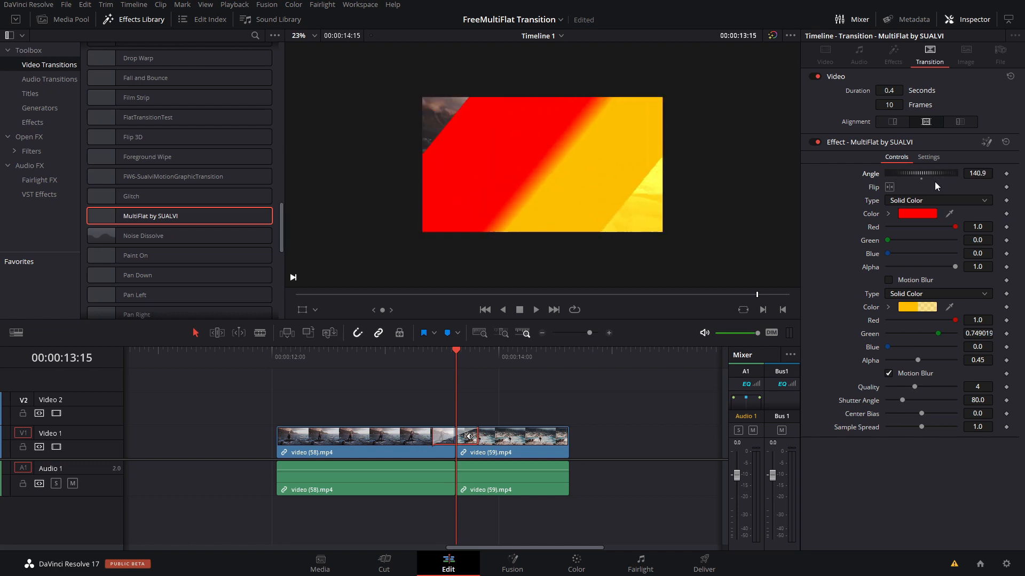
{"action": "left_click_drag", "start_coordinate": [456, 350], "coordinate": [431, 350]}
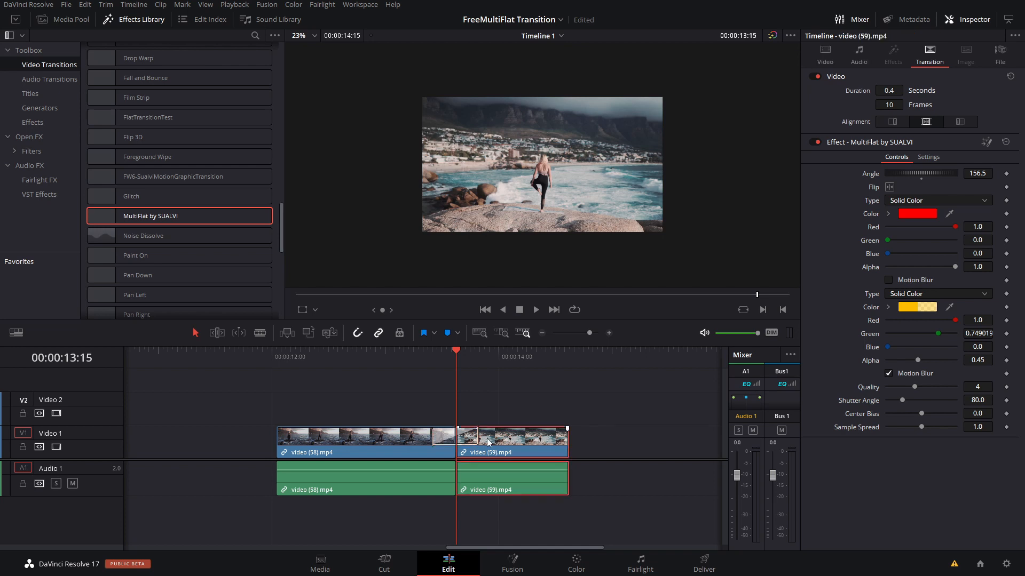
{"action": "mouse_move", "coordinate": [474, 451]}
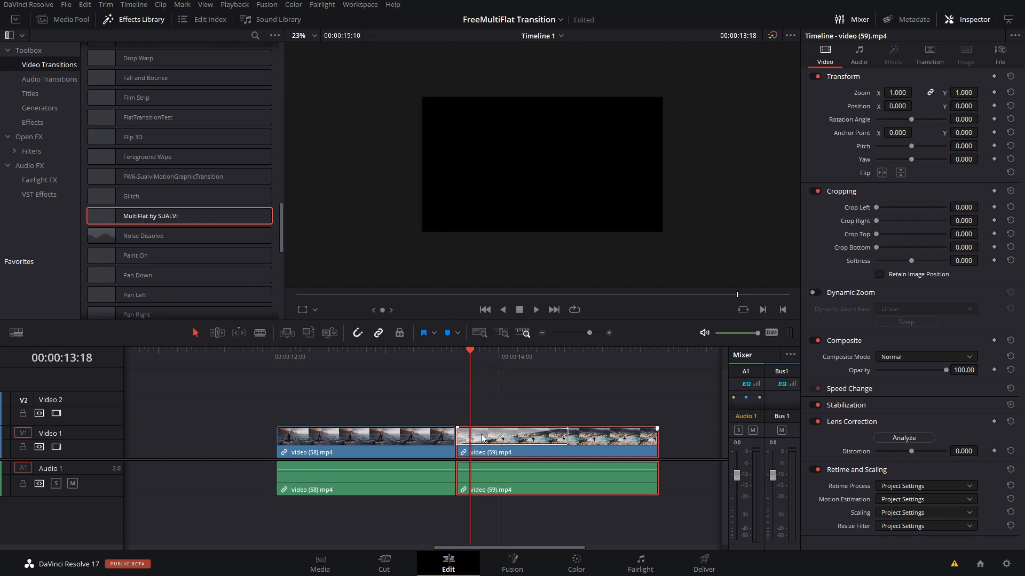
Select the transition and both clips, scrubbing the playhead through the cut to preview the red-yellow wipe.
{"action": "left_click", "coordinate": [512, 437]}
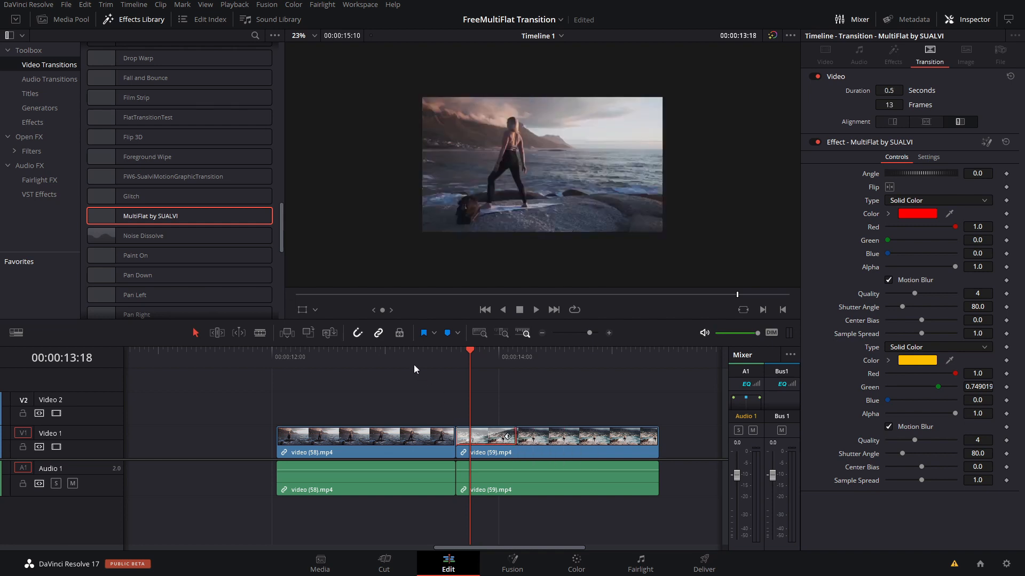
{"action": "left_click", "coordinate": [366, 440]}
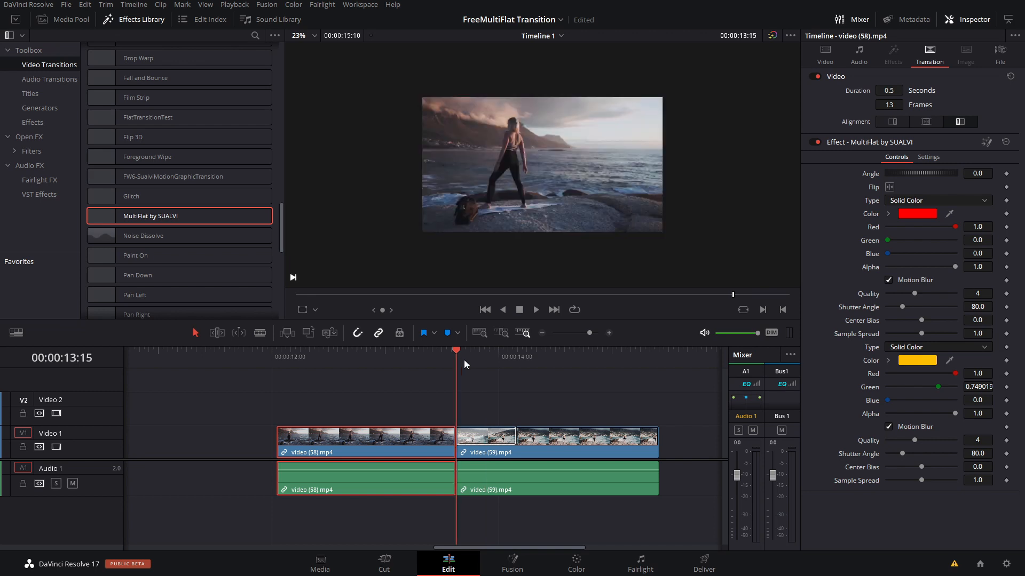
{"action": "left_click_drag", "start_coordinate": [456, 350], "coordinate": [479, 350]}
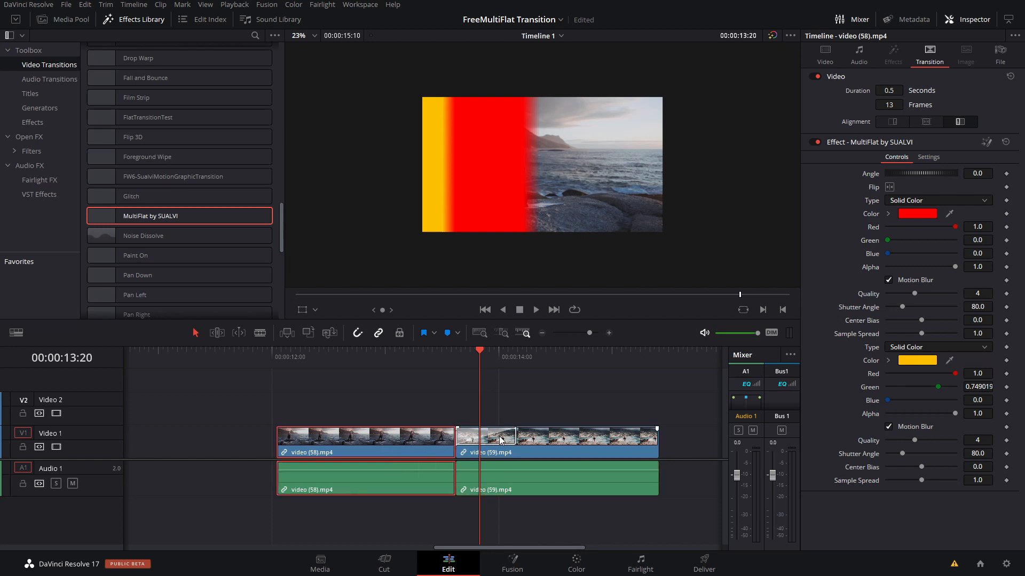
{"action": "mouse_move", "coordinate": [536, 434]}
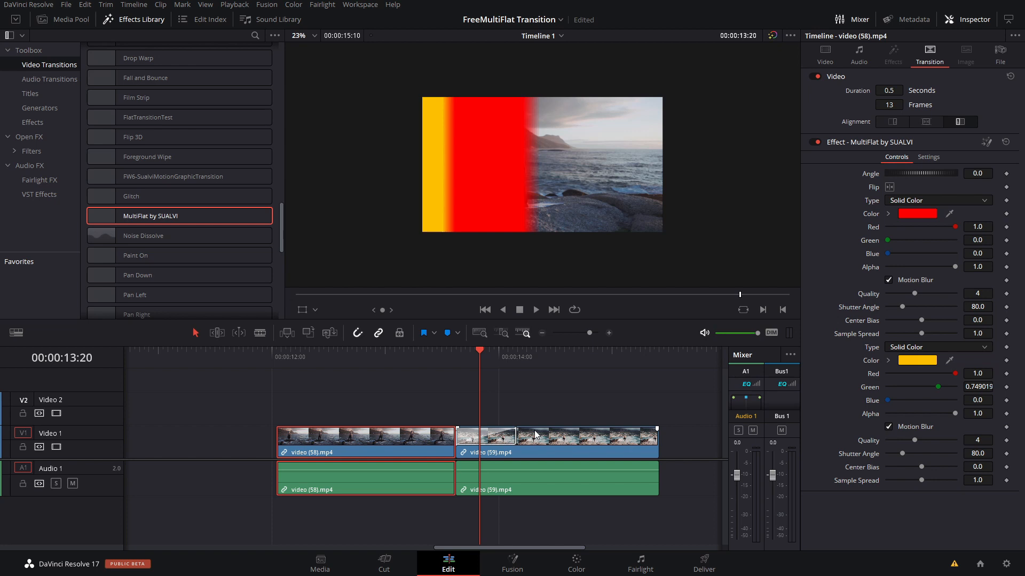
{"action": "left_click", "coordinate": [556, 441]}
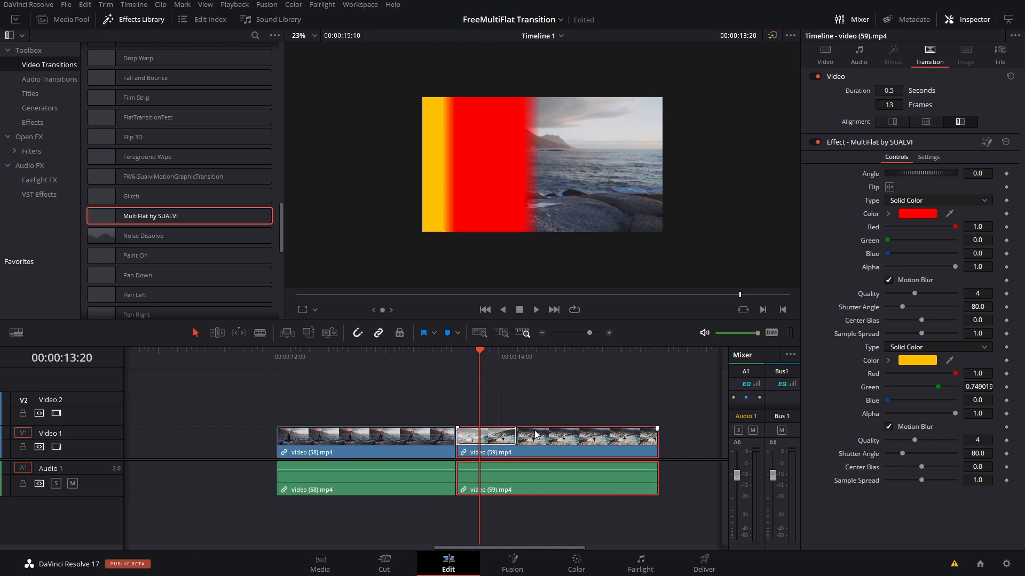
{"action": "left_click", "coordinate": [484, 436]}
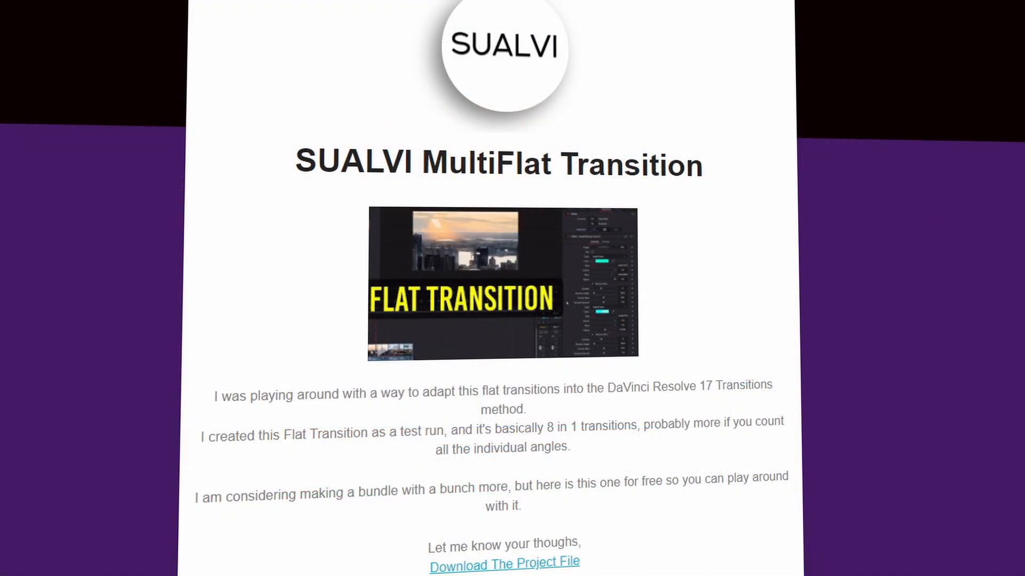
Scroll the SUALVI MultiFlat Transition page down to the project-file download link and email sign-up.
{"action": "scroll", "scroll_direction": "down", "scroll_amount": 3}
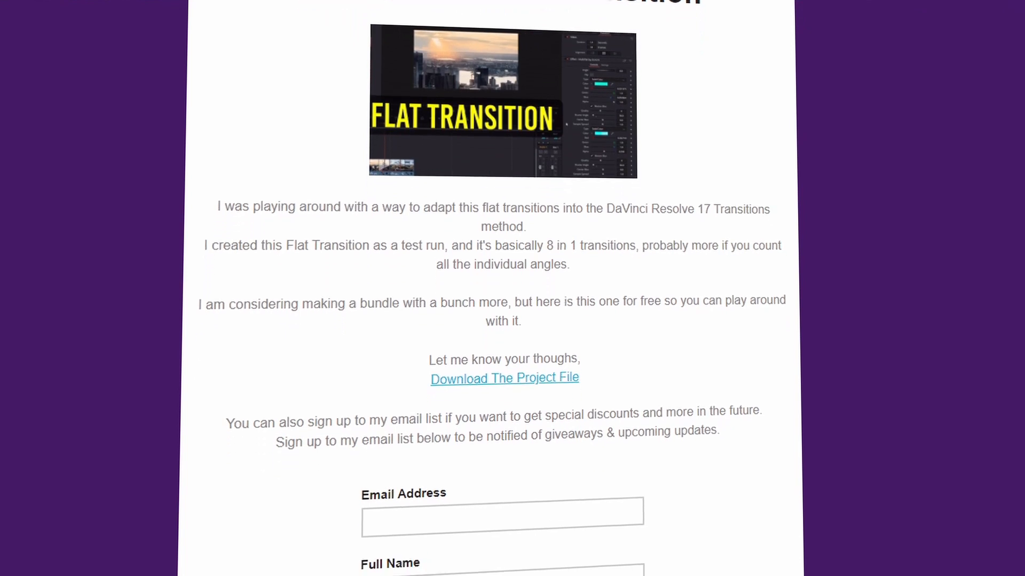
{"action": "scroll", "scroll_direction": "down", "scroll_amount": 3}
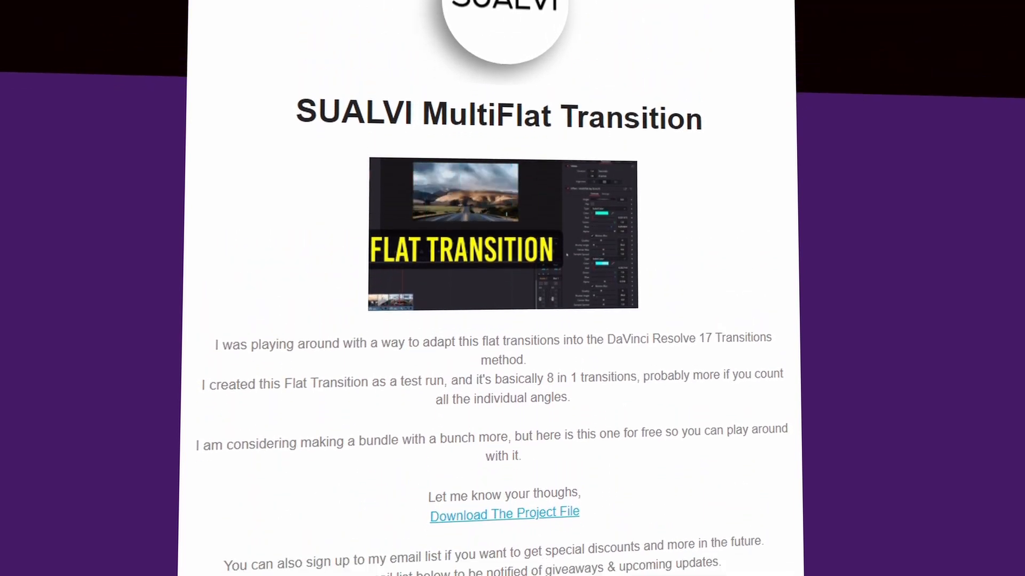
{"action": "scroll", "scroll_direction": "down", "scroll_amount": 3}
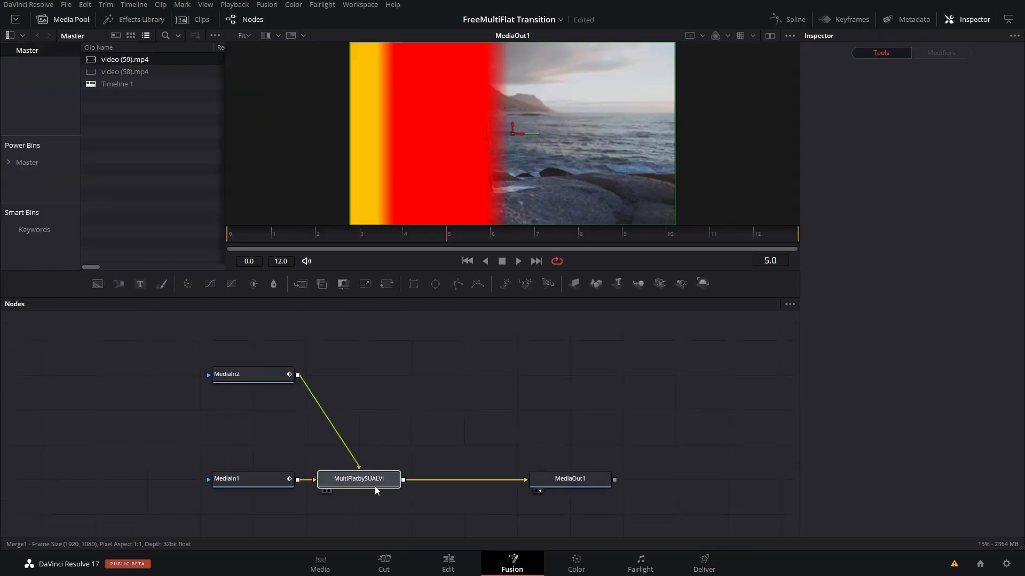
Select the MultiFlatbySUALVI node to display its red and yellow settings in the Inspector.
{"action": "left_click", "coordinate": [357, 478]}
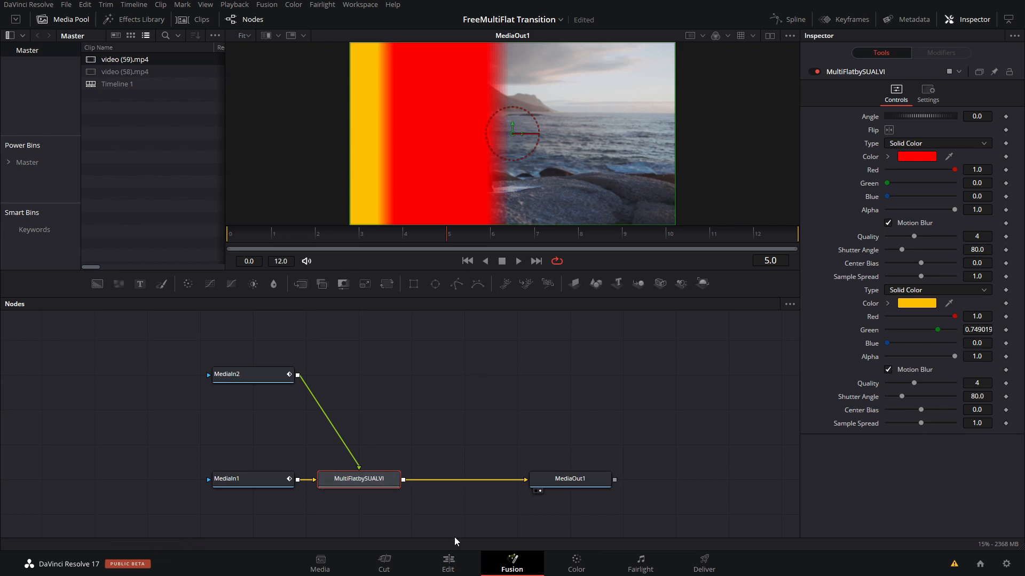
{"action": "left_click", "coordinate": [447, 564]}
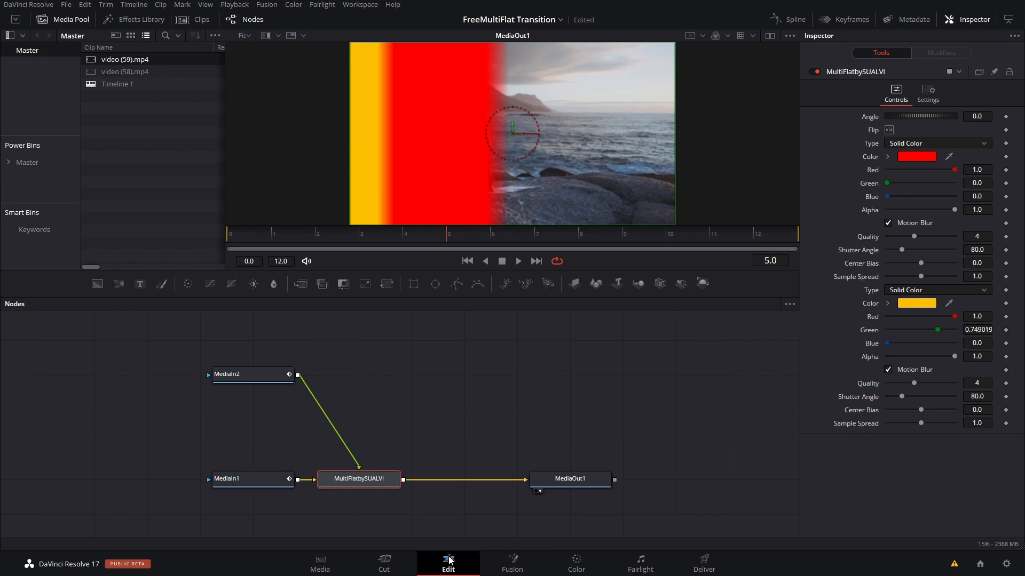
Return to the Edit page timeline with the red and yellow MultiFlat transition selected.
{"action": "left_click", "coordinate": [448, 563]}
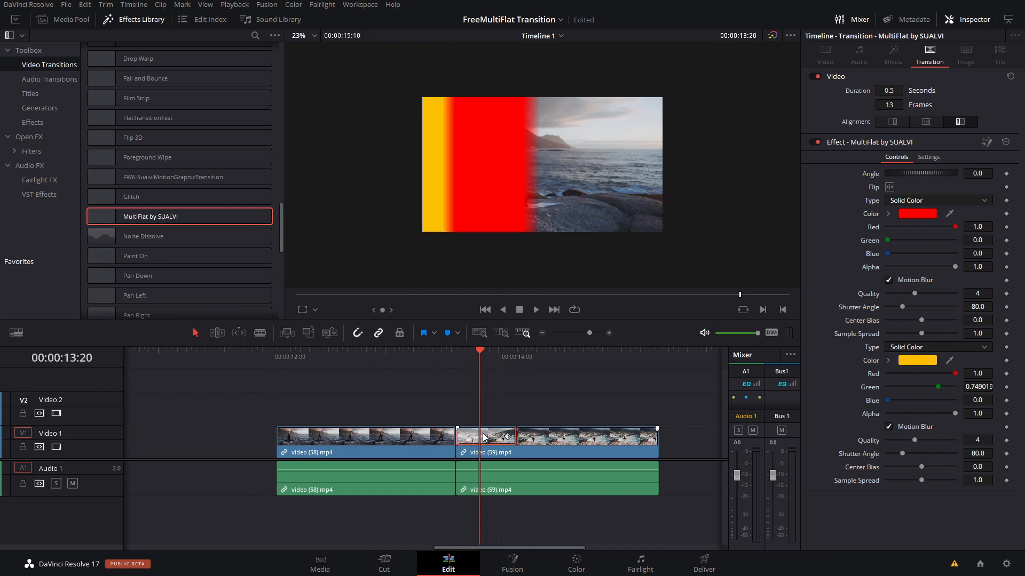
{"action": "mouse_move", "coordinate": [461, 364]}
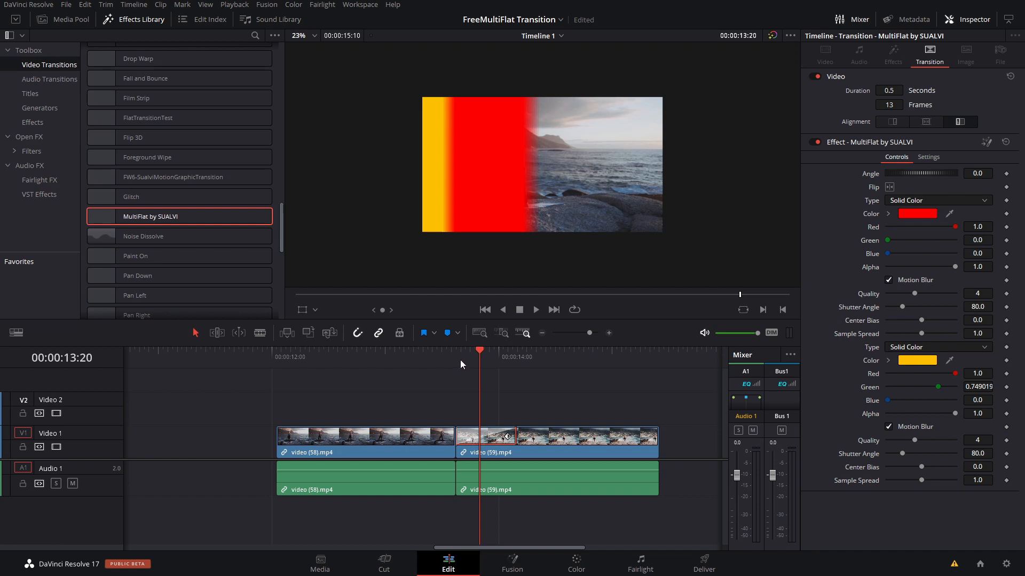
{"action": "mouse_move", "coordinate": [466, 356]}
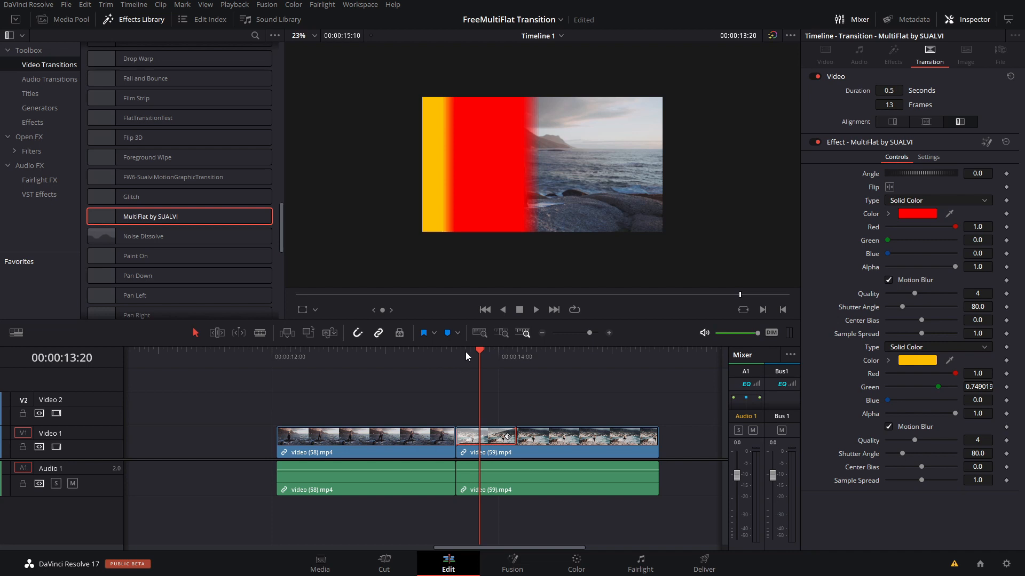
{"action": "mouse_move", "coordinate": [444, 163]}
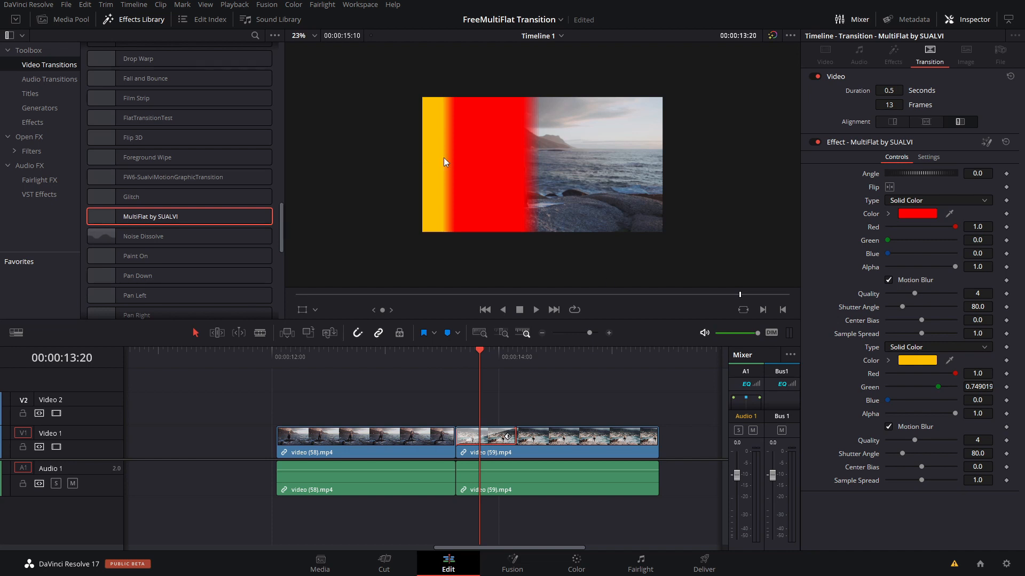
{"action": "mouse_move", "coordinate": [657, 82]}
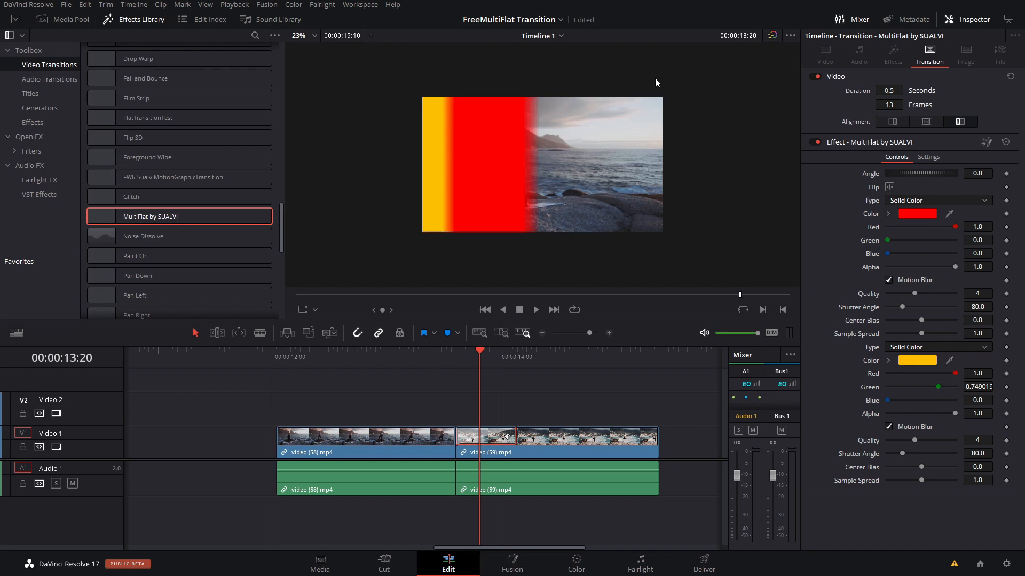
{"action": "mouse_move", "coordinate": [165, 39]}
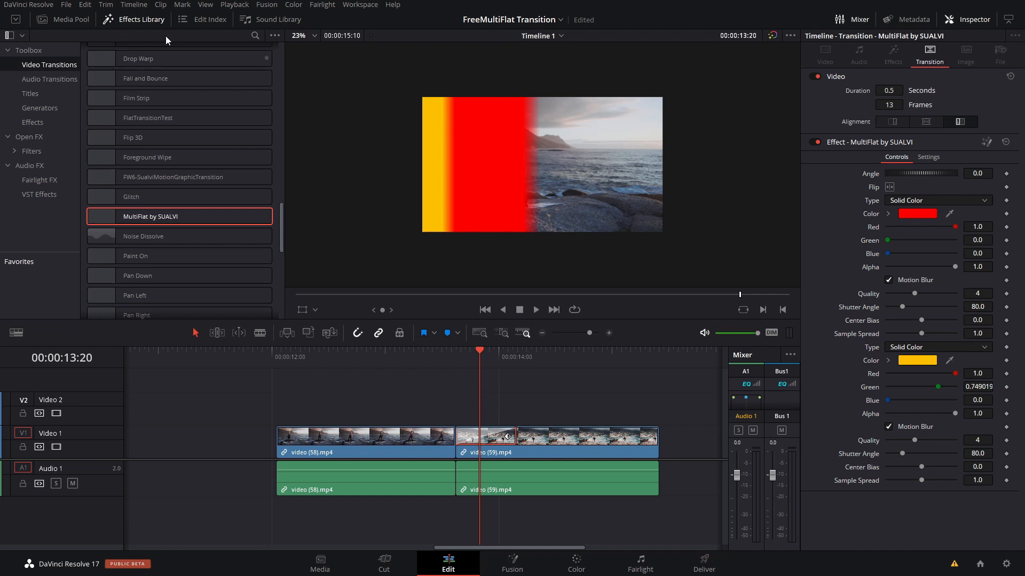